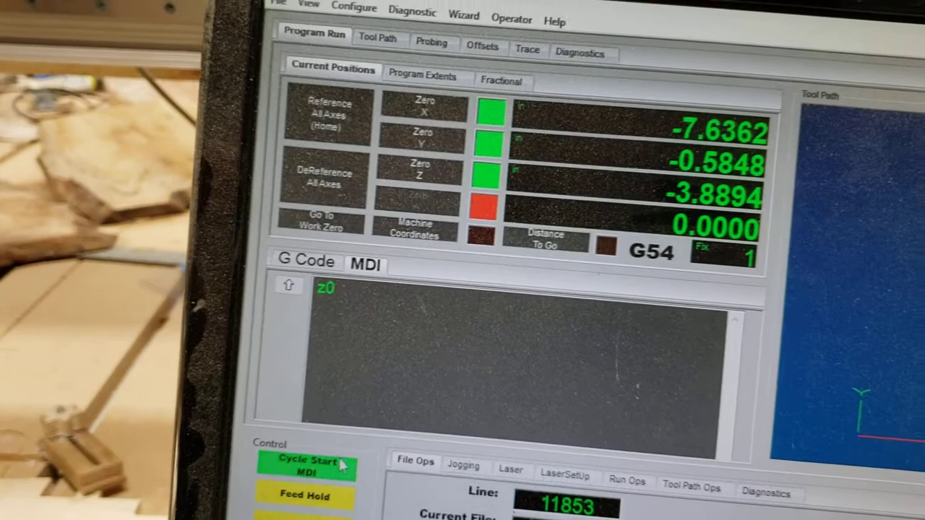
Run the entered z0 MDI command with Cycle Start so Z moves to work zero.
{"action": "left_click", "coordinate": [304, 463]}
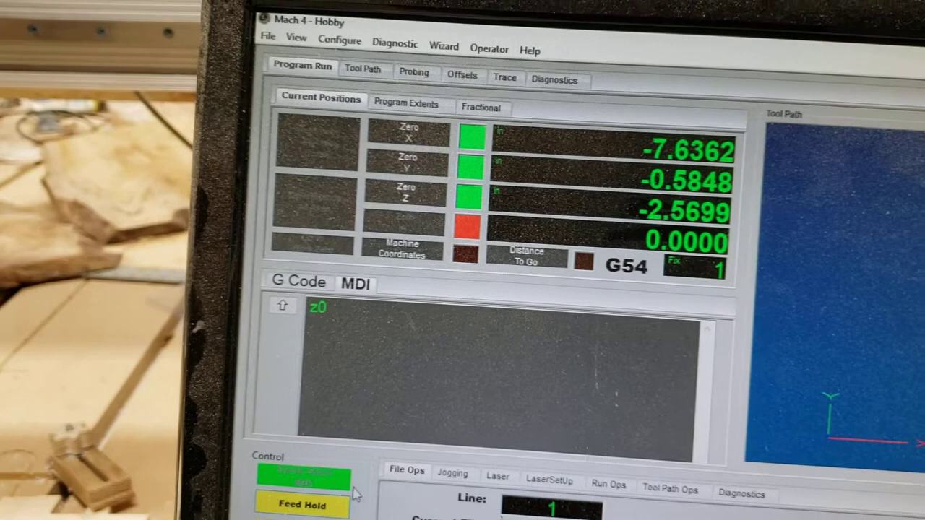